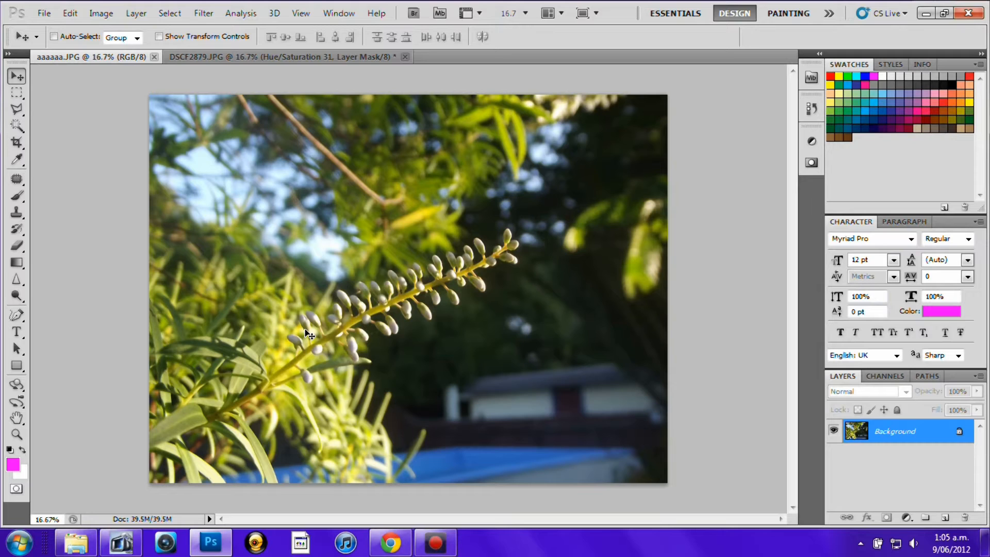
mouse_move(338, 338)
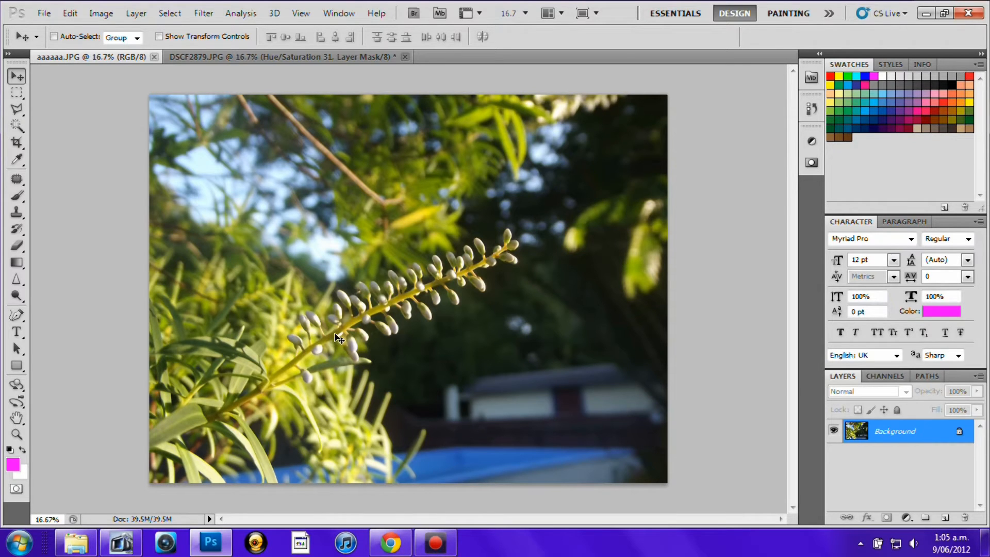
mouse_move(356, 372)
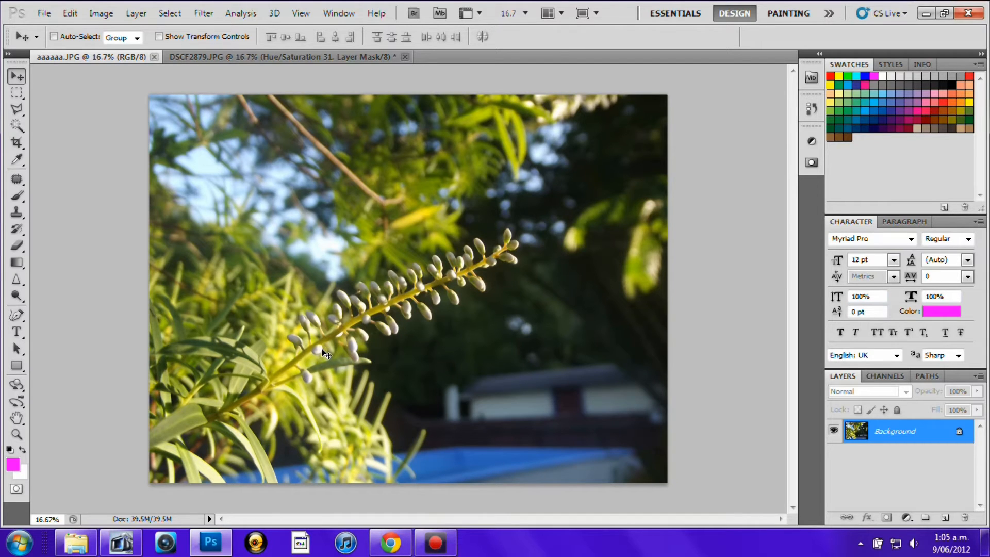
mouse_move(480, 297)
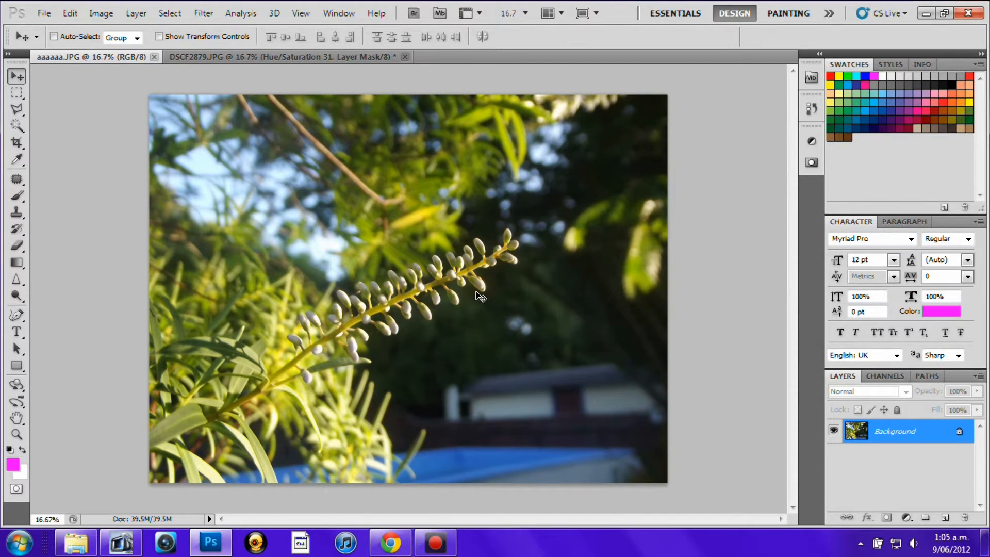
mouse_move(562, 315)
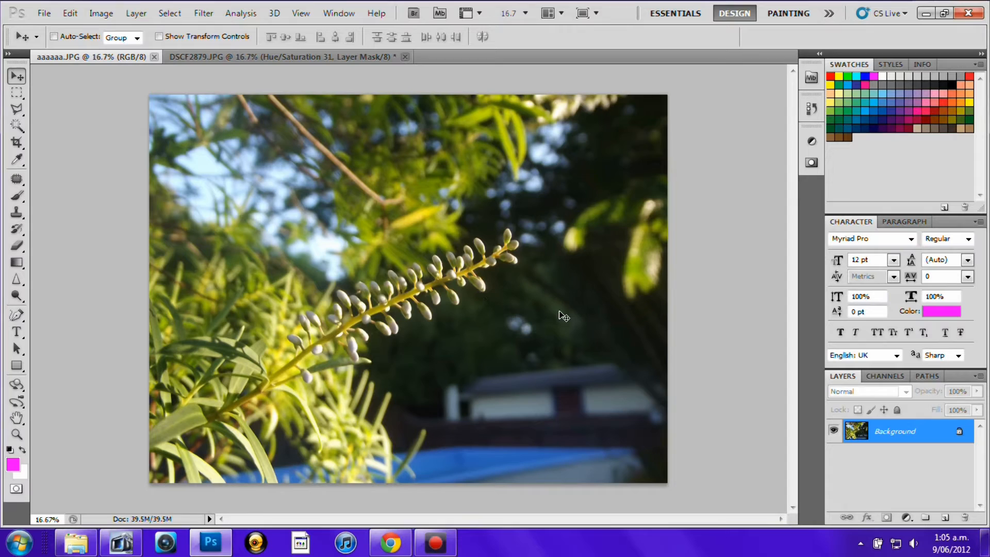
mouse_move(391, 308)
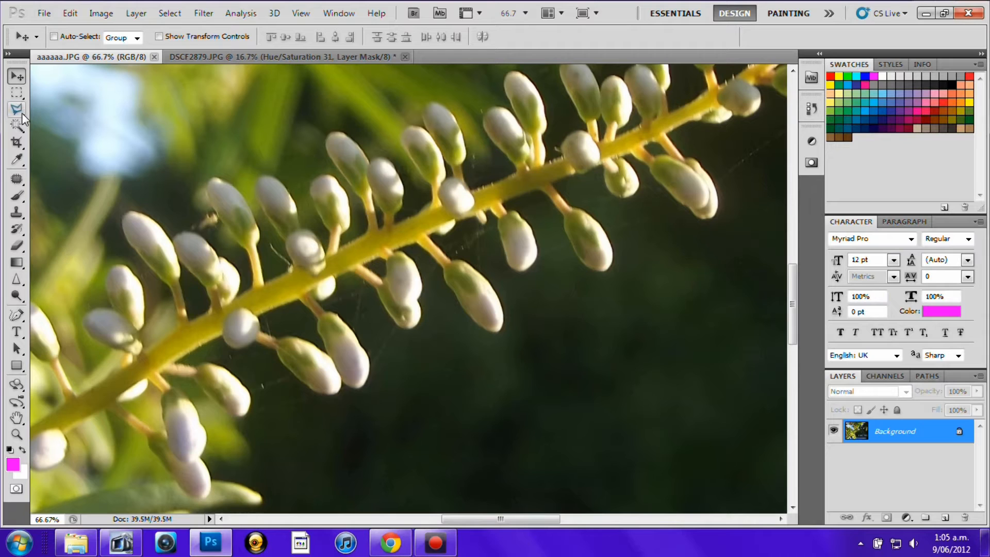
mouse_move(17, 111)
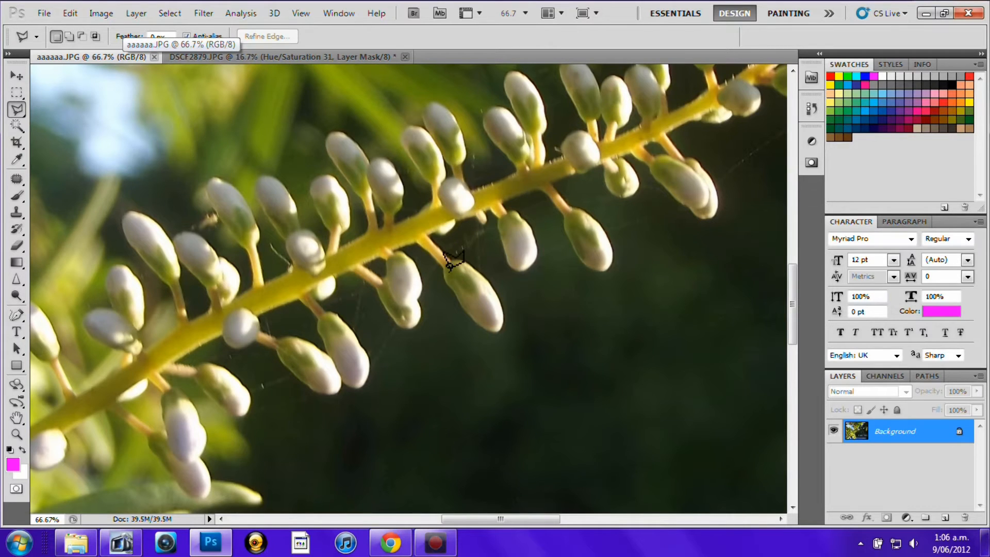
mouse_move(458, 278)
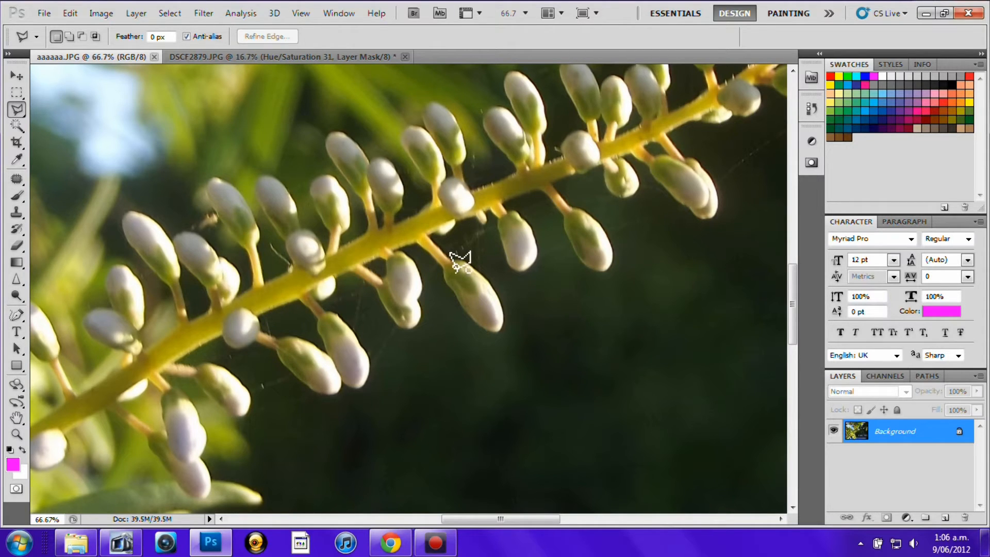
mouse_move(468, 259)
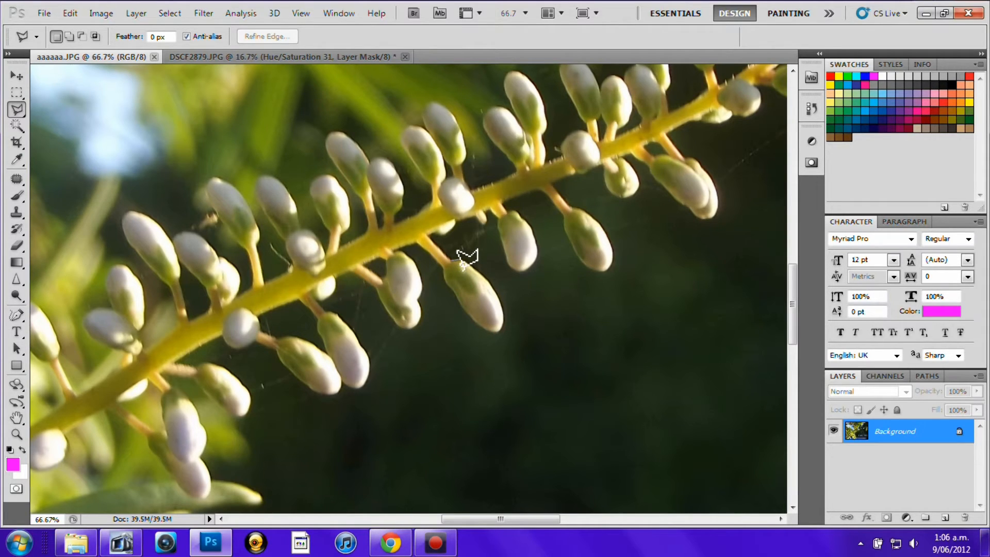
mouse_move(477, 262)
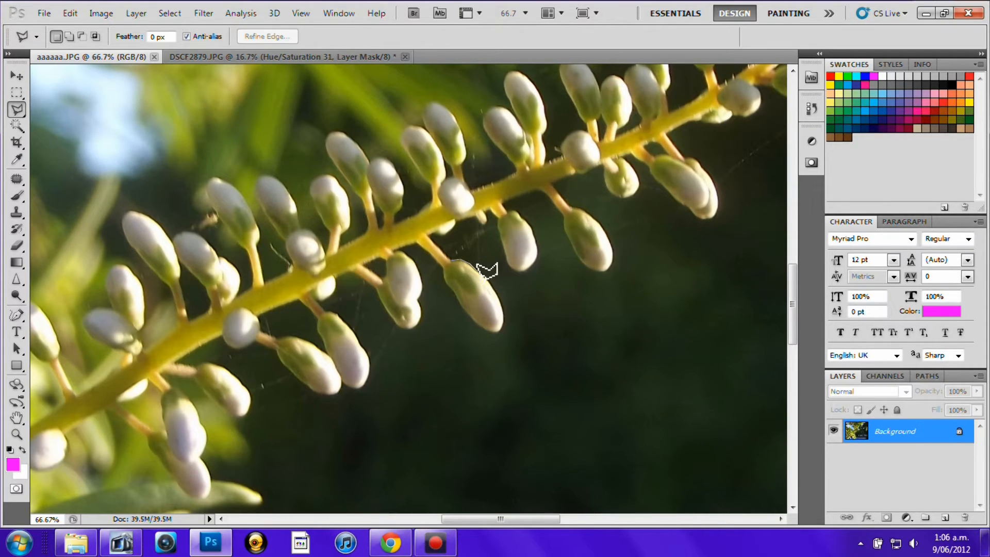
mouse_move(493, 276)
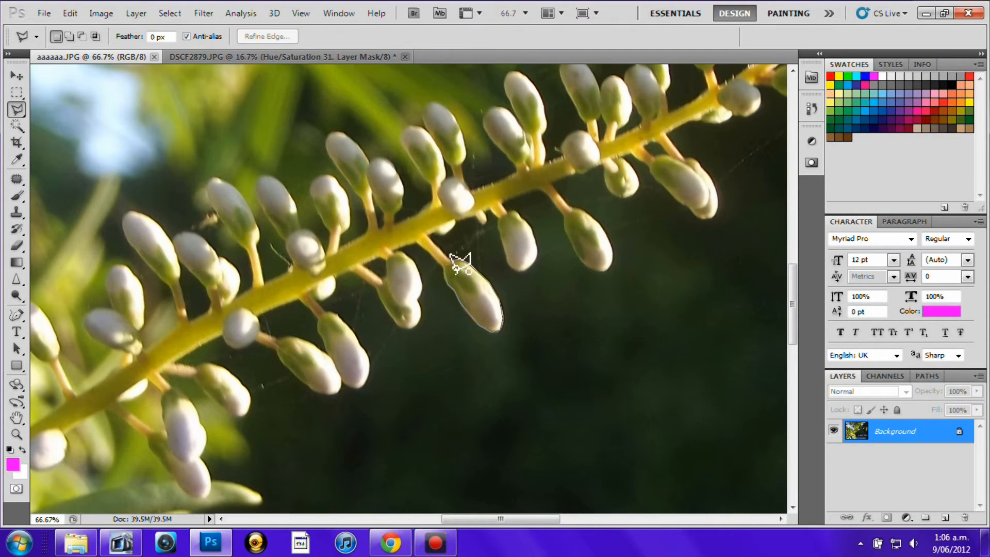
mouse_move(458, 259)
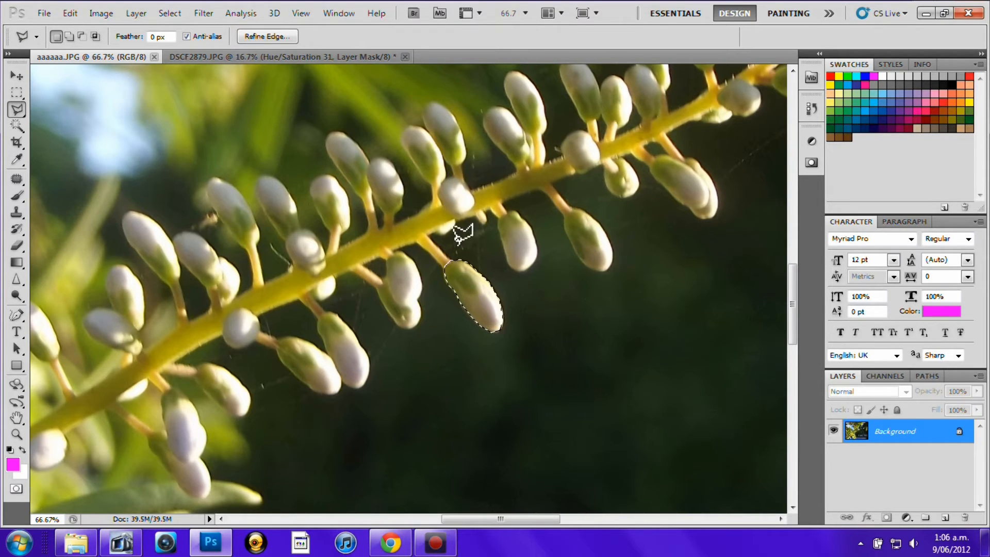
mouse_move(515, 262)
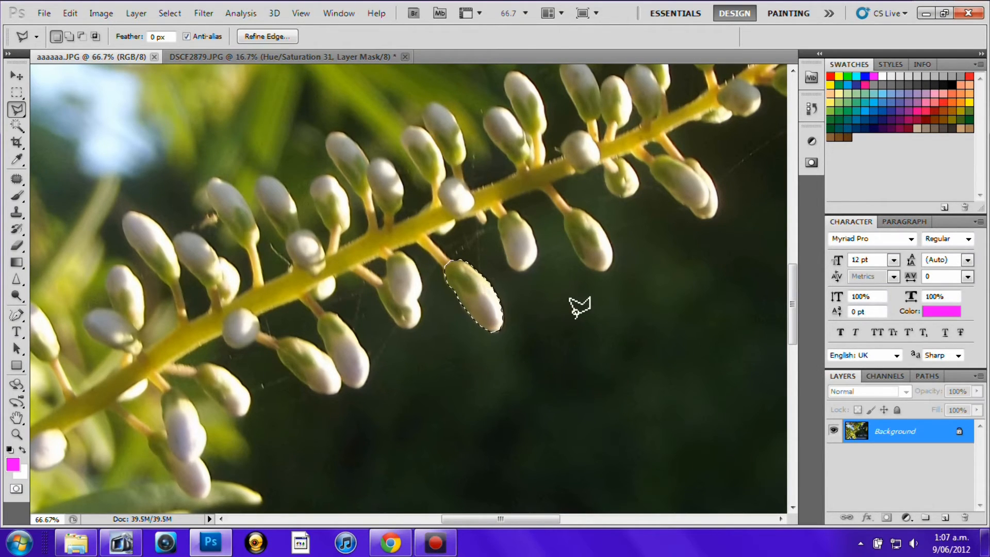
mouse_move(212, 172)
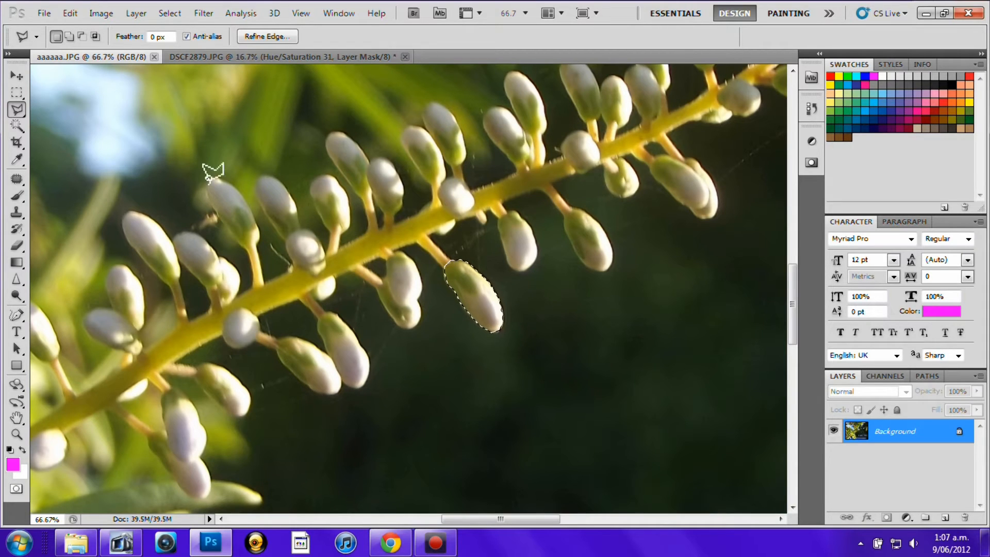
Add a Hue/Saturation adjustment layer masked to the selected bud, values still at zero
left_click(136, 13)
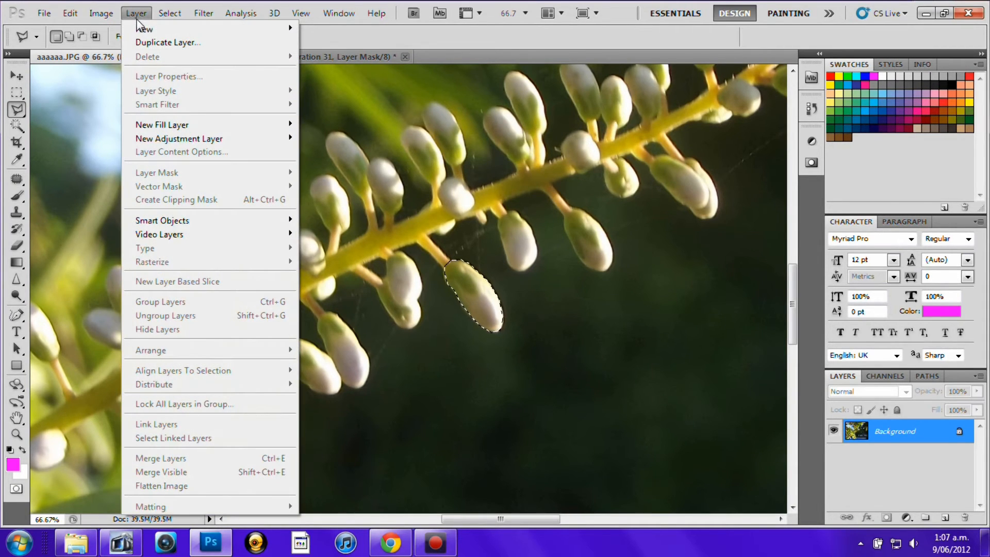
mouse_move(179, 138)
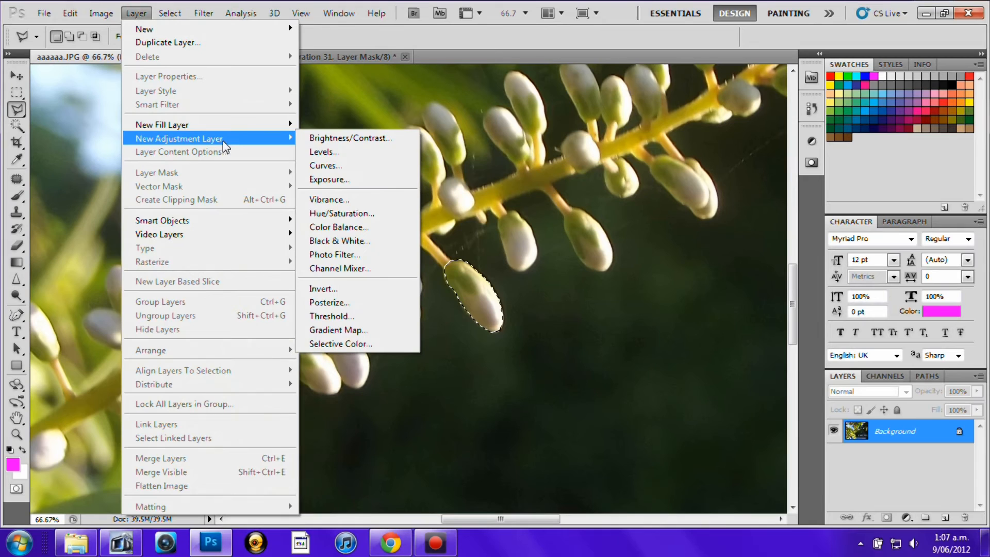
mouse_move(341, 212)
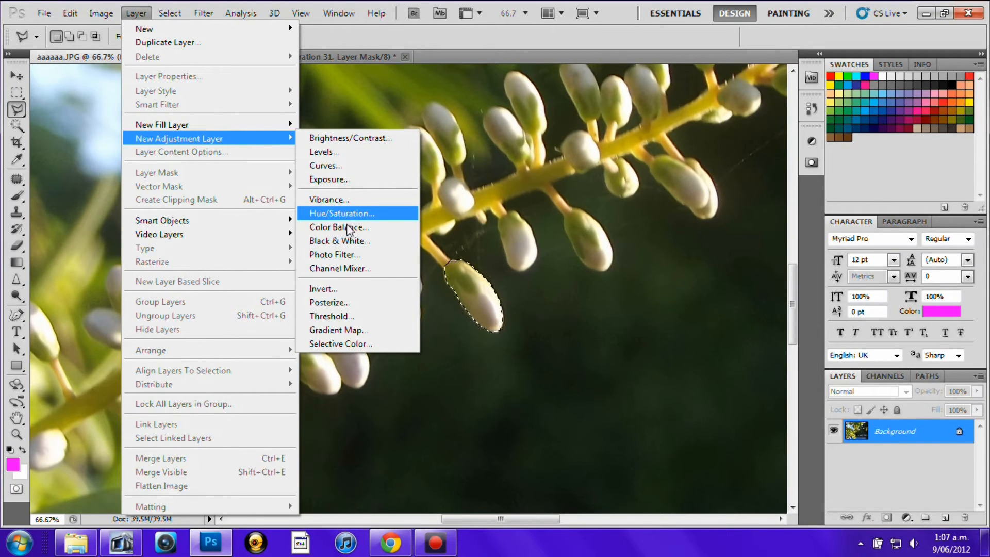
mouse_move(366, 211)
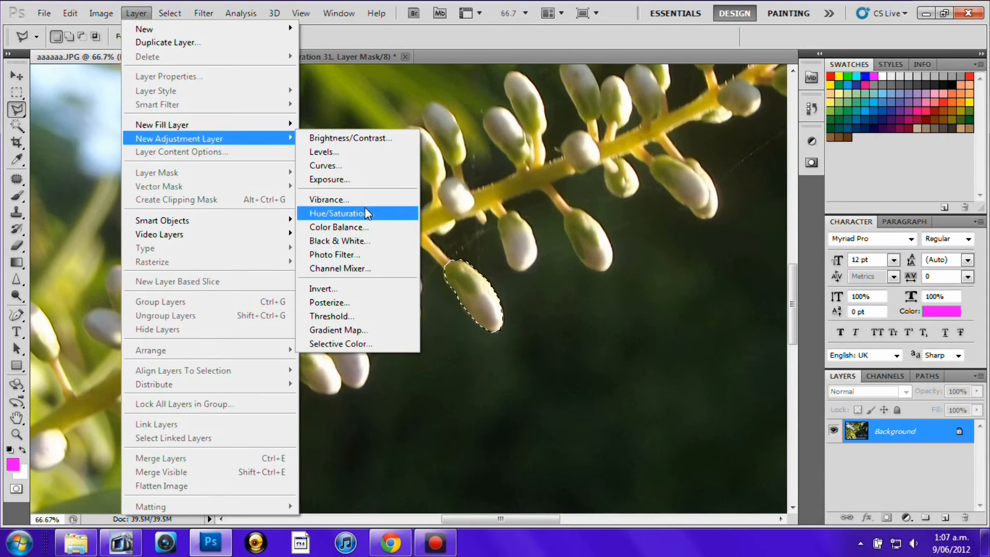
left_click(337, 212)
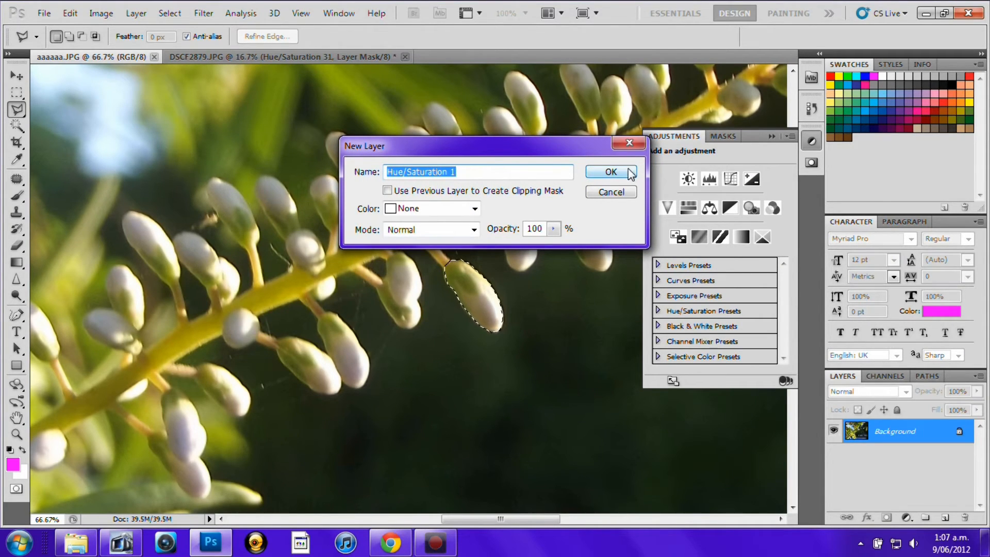
left_click(610, 172)
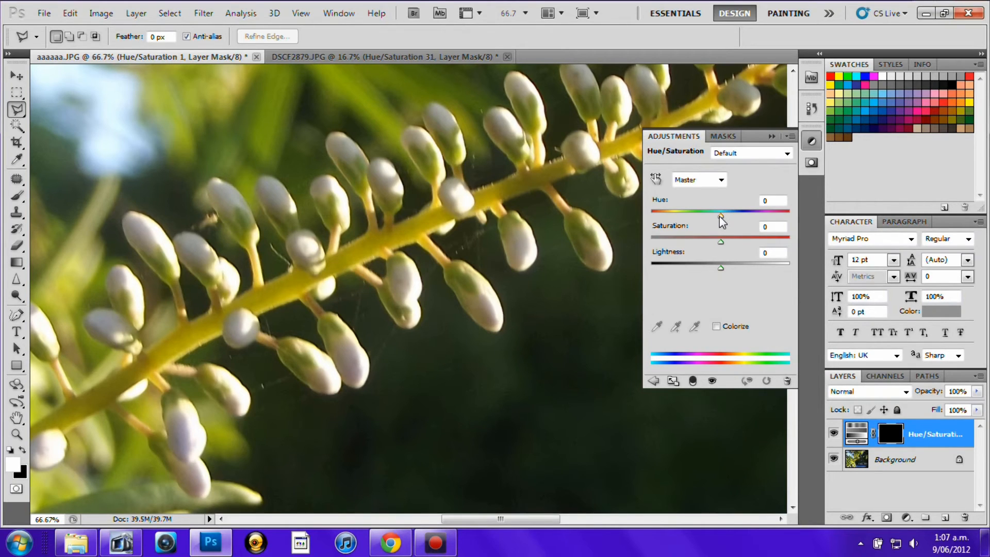
Shift the bud's hue to -180 and raise its saturation to +100, turning it blue
left_click_drag(719, 212, 788, 212)
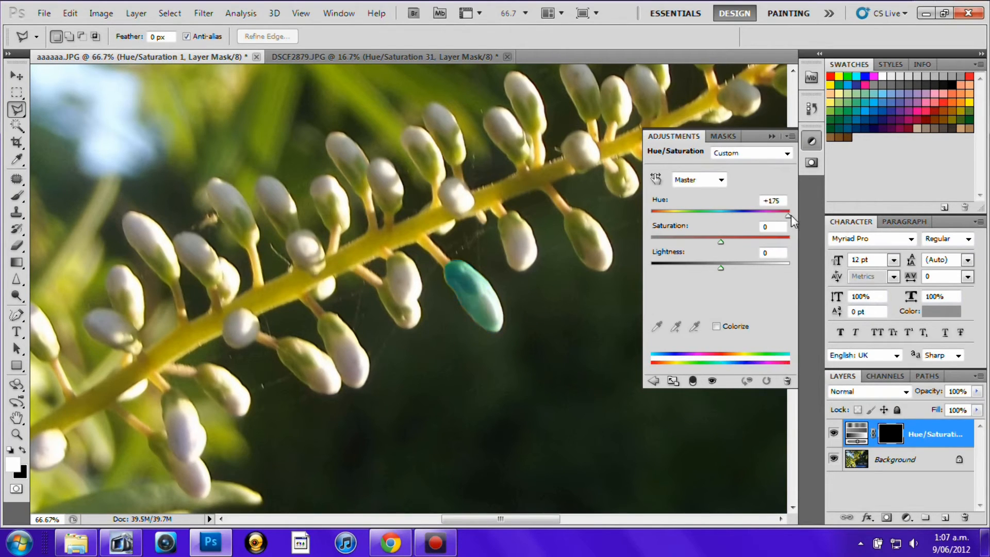
left_click_drag(786, 213, 789, 213)
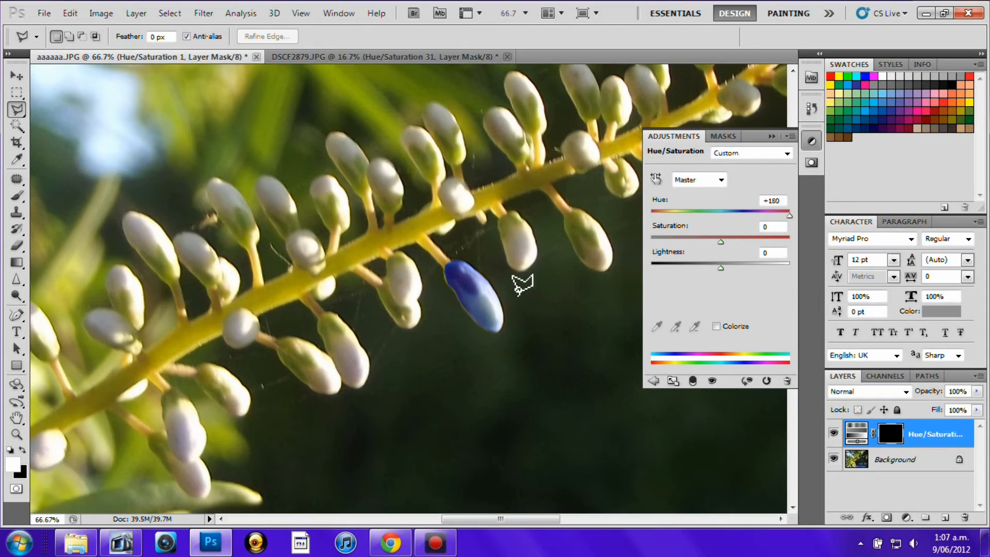
left_click_drag(721, 241, 769, 241)
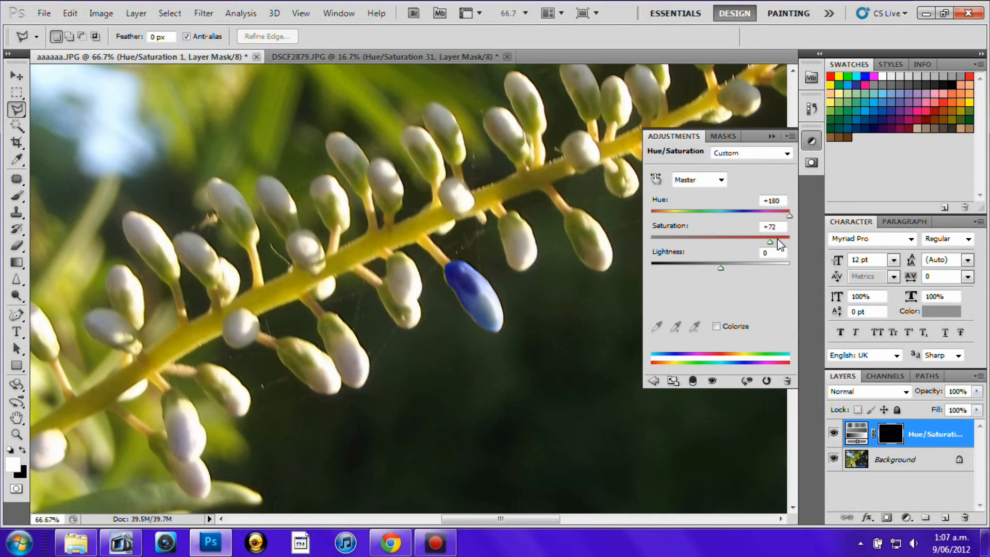
left_click_drag(770, 241, 788, 242)
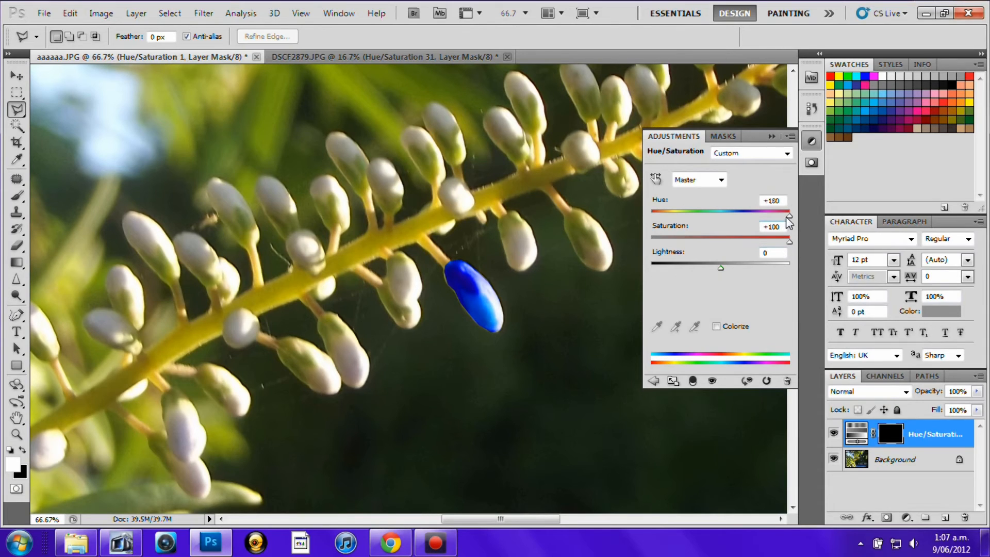
Try a greenish +5 hue, then settle the hue at +180 for a bright blue bud
left_click_drag(788, 211, 722, 210)
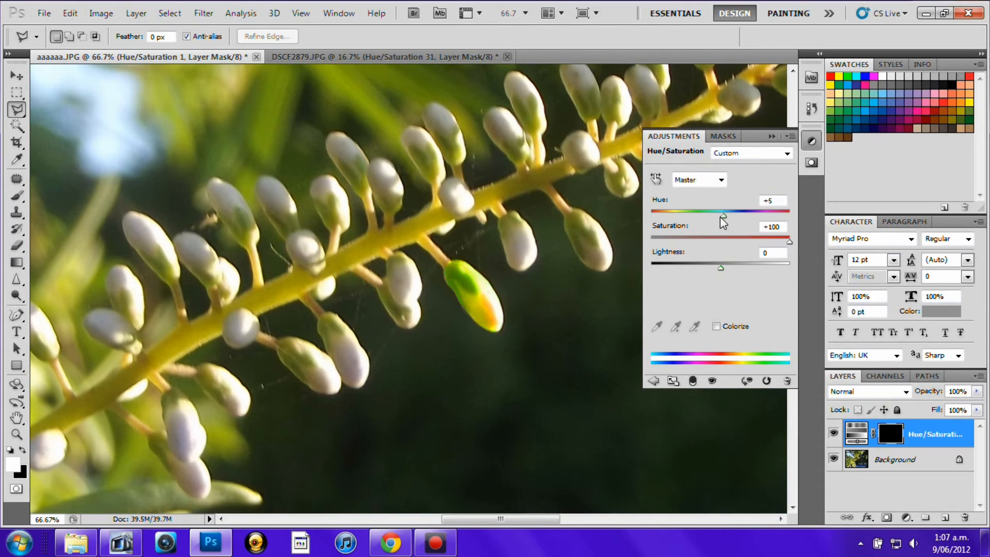
left_click_drag(723, 214, 651, 213)
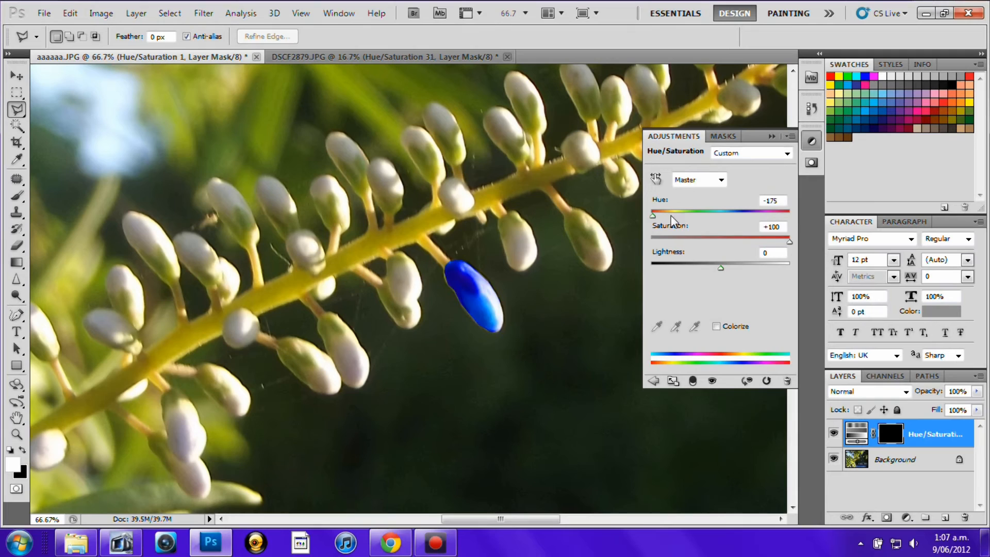
left_click_drag(653, 214, 789, 214)
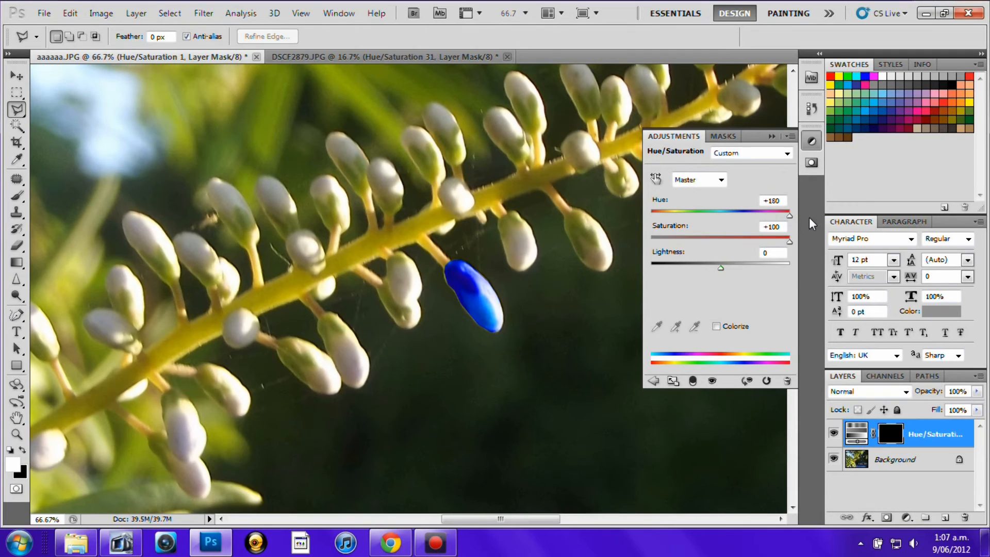
left_click(811, 139)
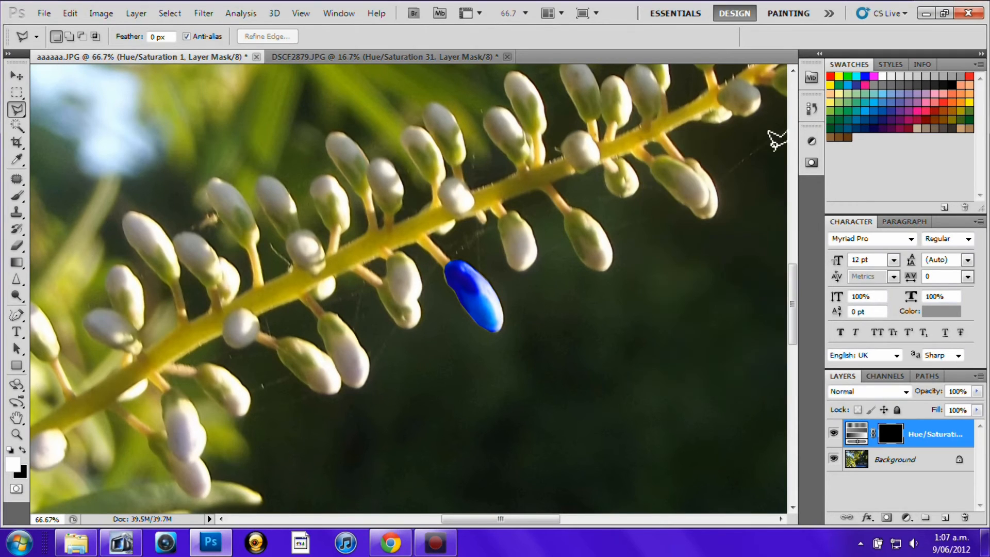
mouse_move(499, 234)
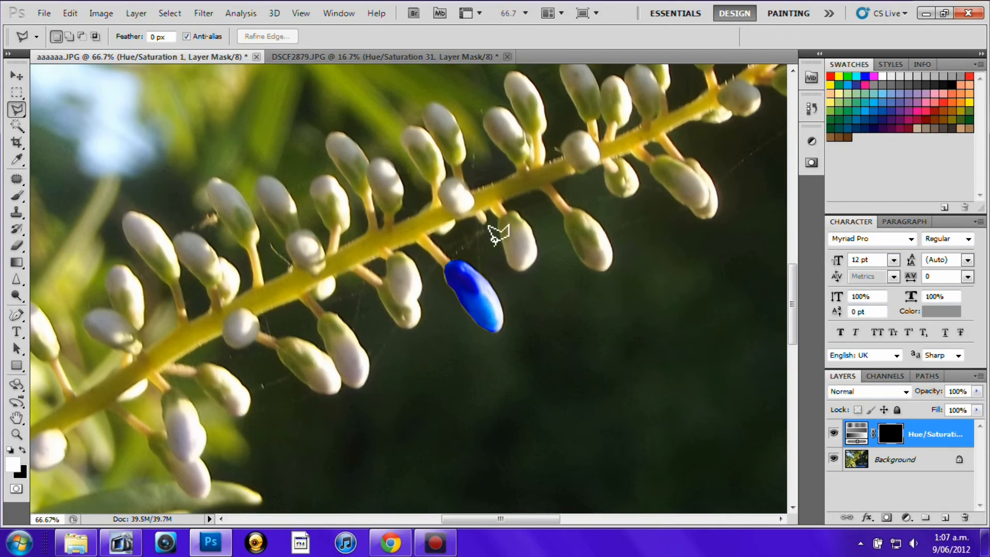
mouse_move(486, 246)
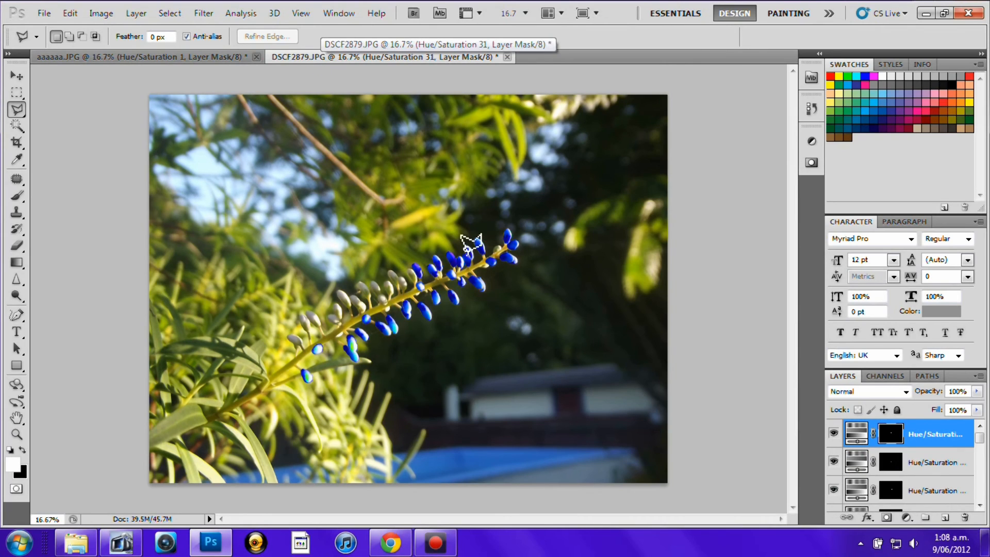
mouse_move(262, 322)
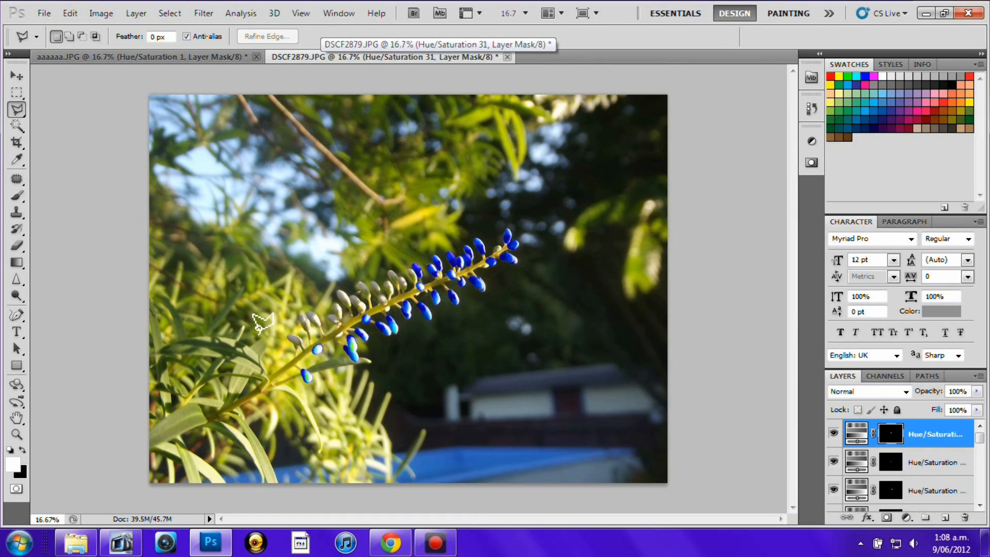
mouse_move(265, 315)
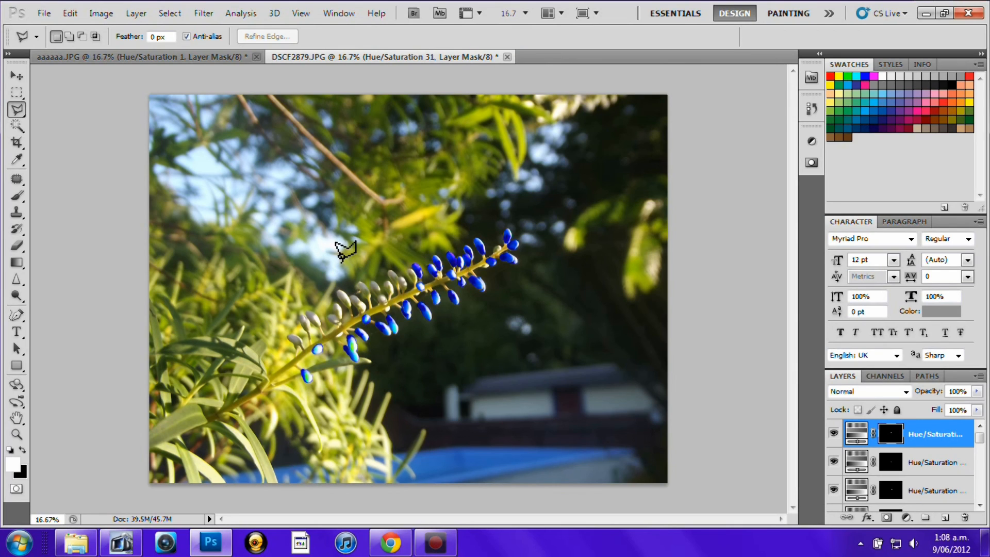
mouse_move(353, 271)
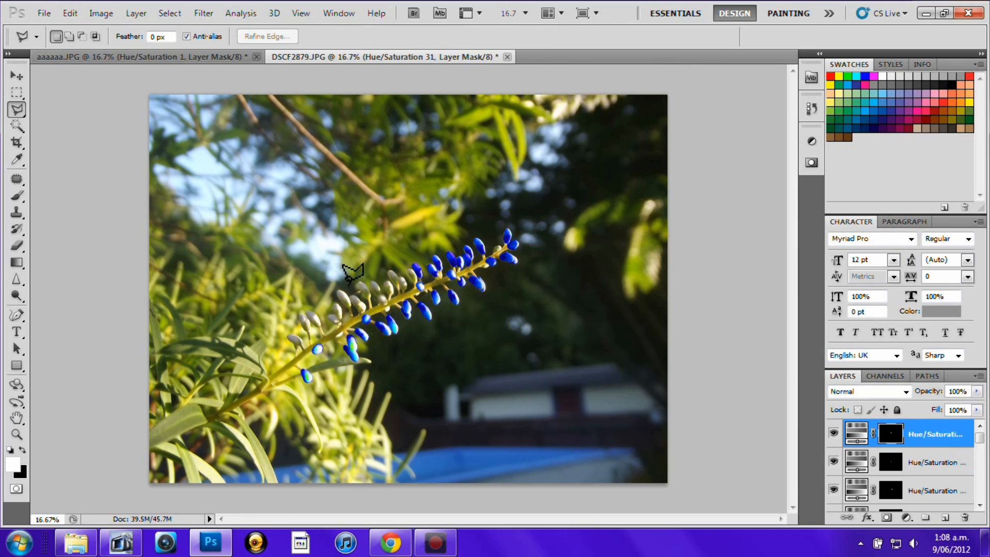